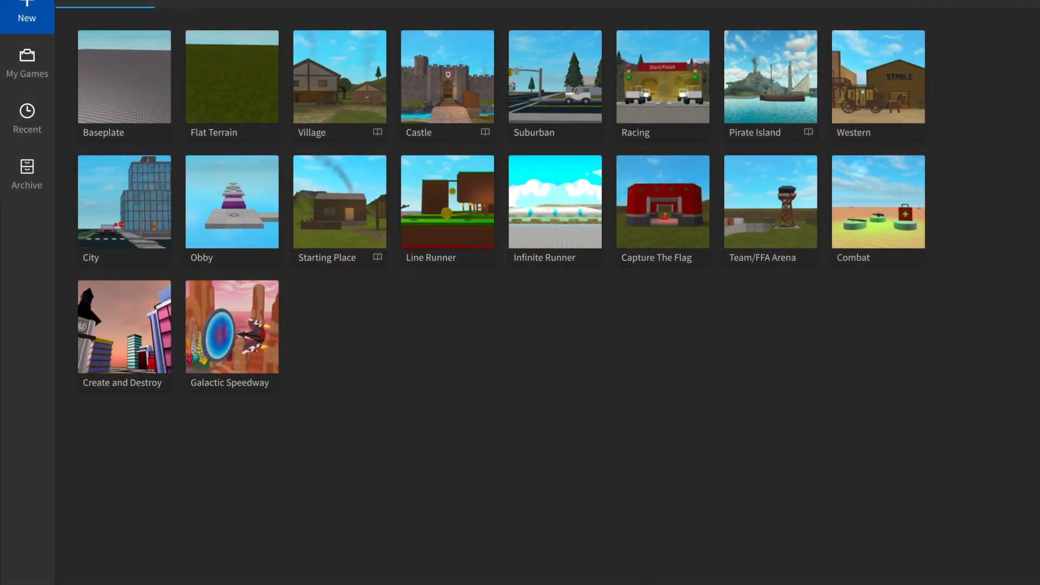
mouse_move(219, 207)
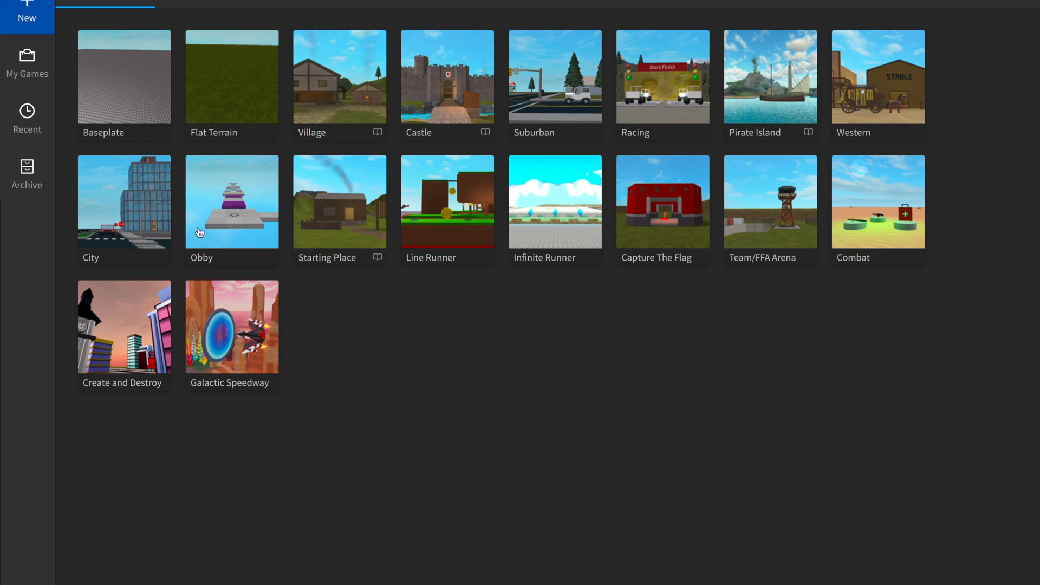
mouse_move(438, 268)
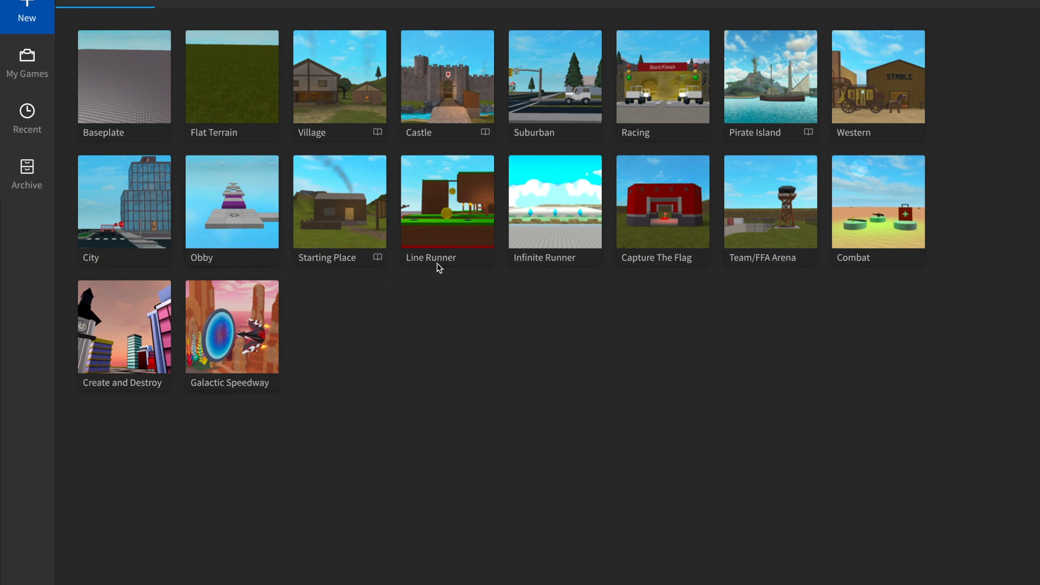
mouse_move(334, 407)
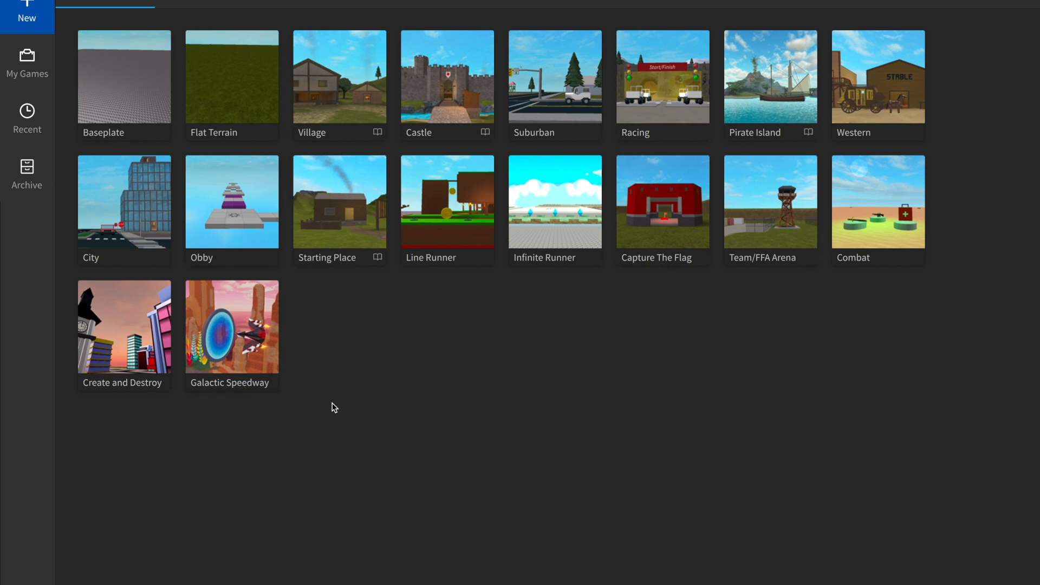
mouse_move(396, 139)
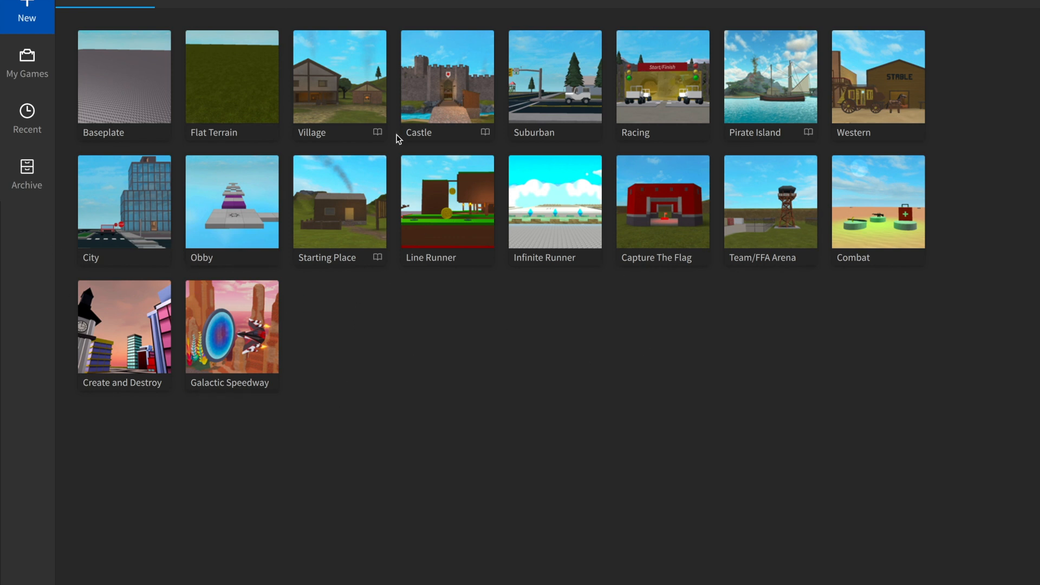
mouse_move(315, 109)
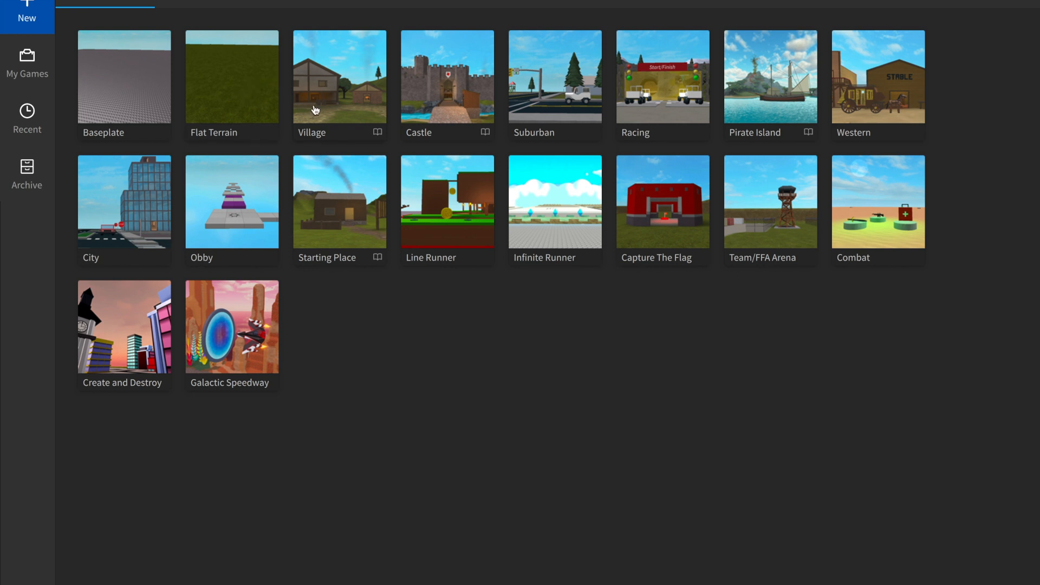
mouse_move(283, 104)
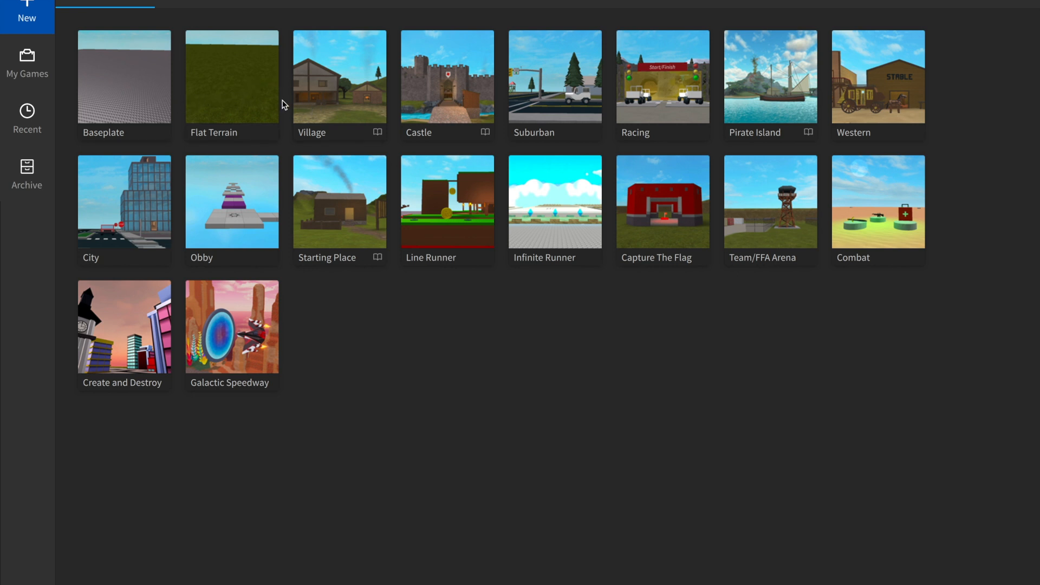
mouse_move(298, 106)
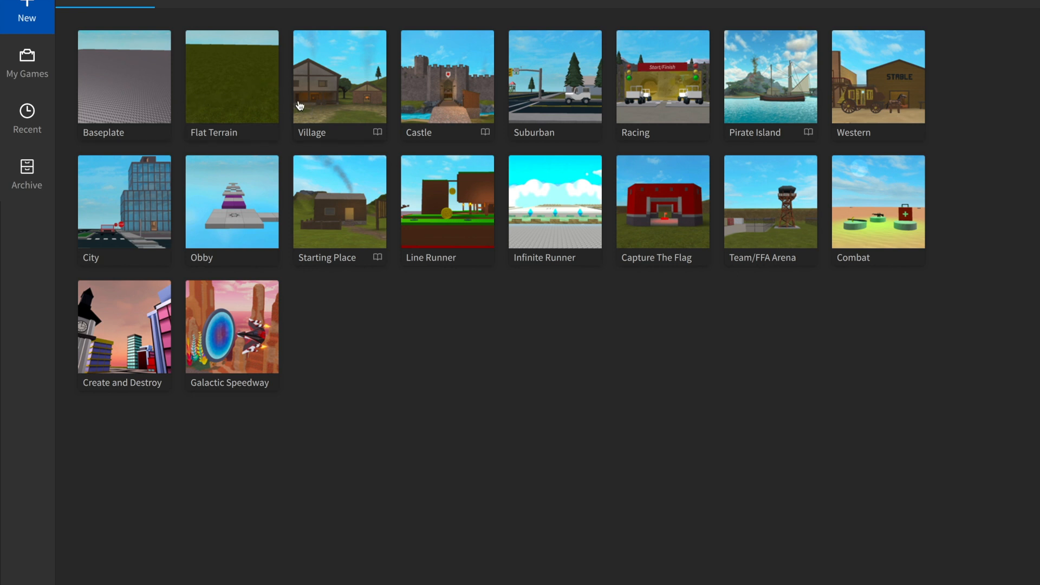
mouse_move(345, 184)
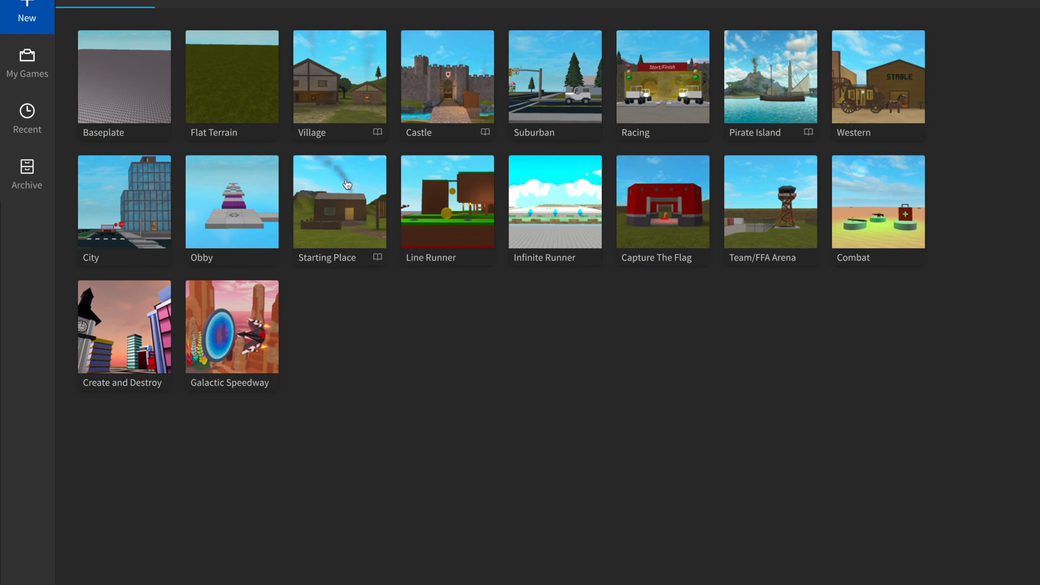
mouse_move(282, 107)
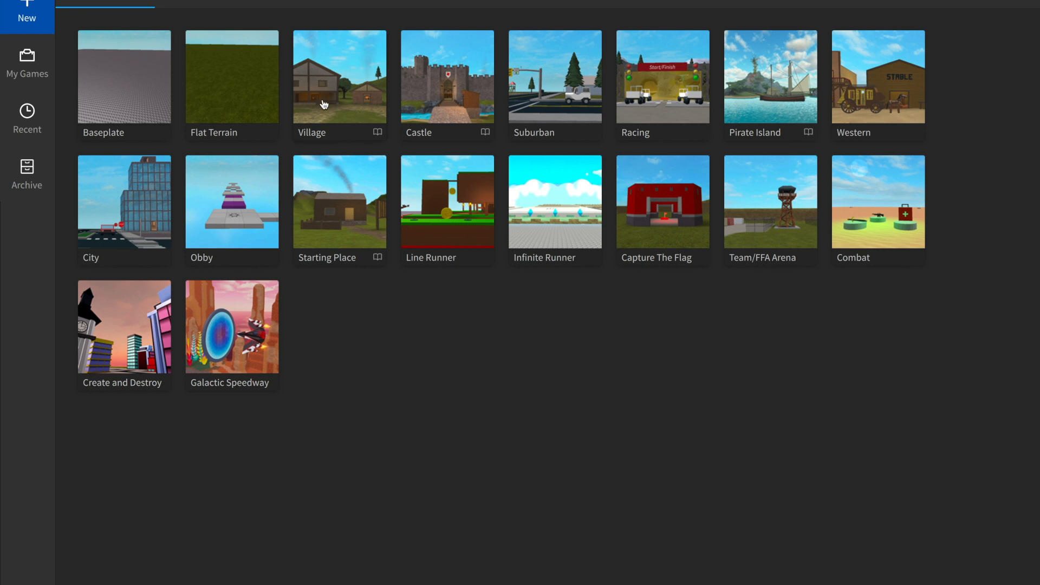
mouse_move(387, 47)
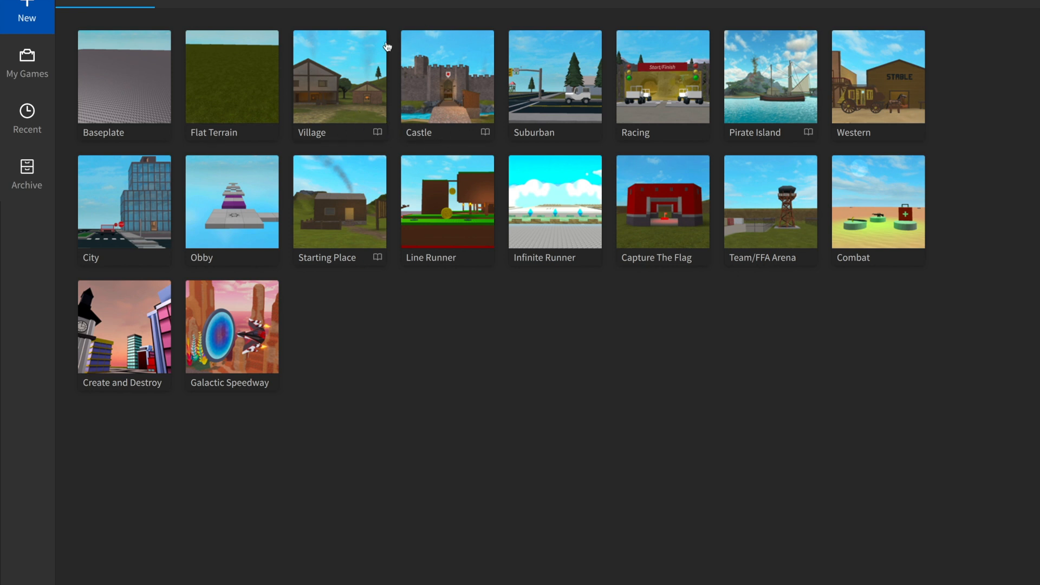
mouse_move(658, 97)
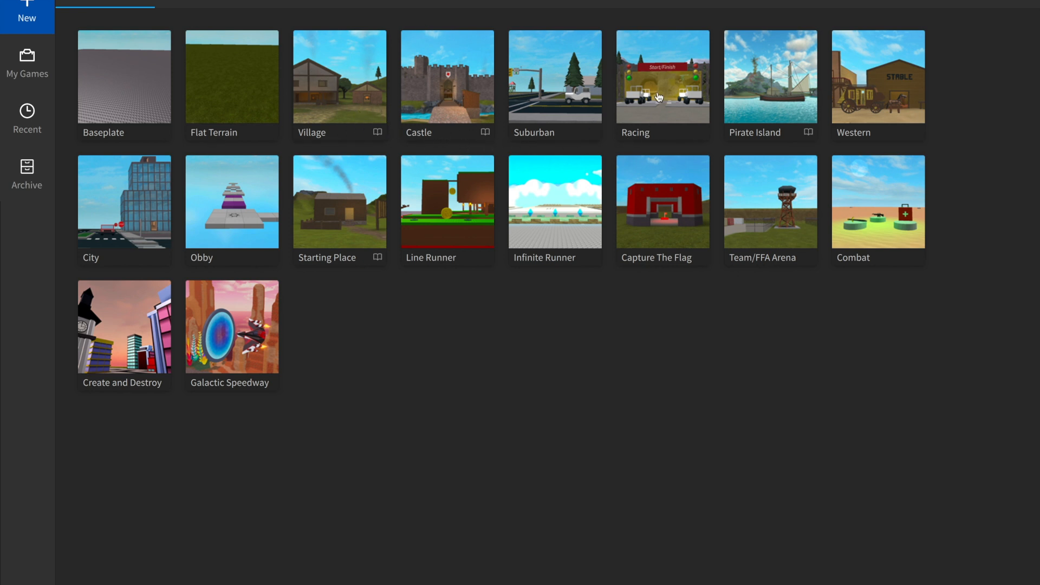
mouse_move(626, 127)
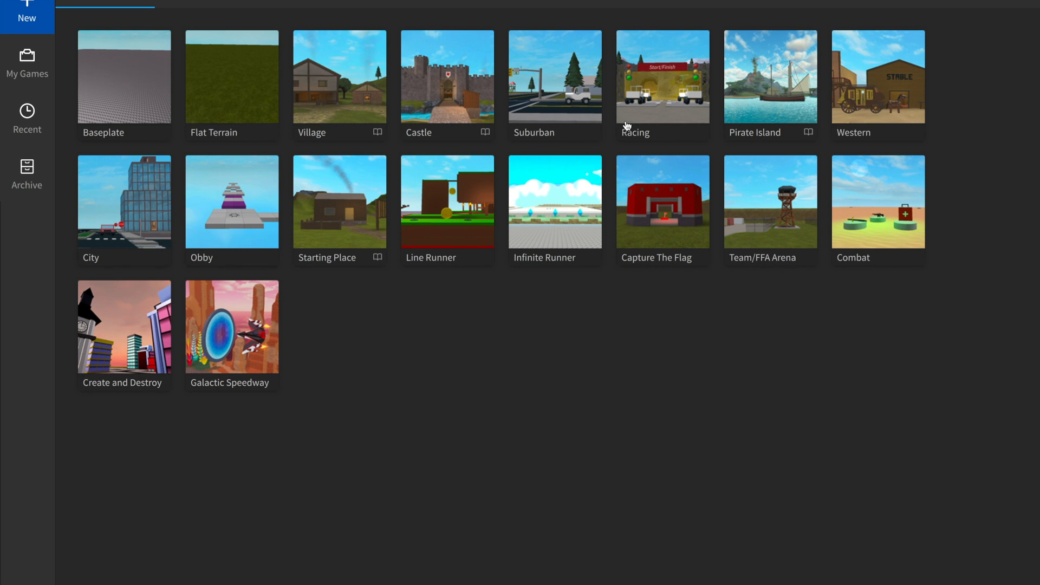
mouse_move(431, 234)
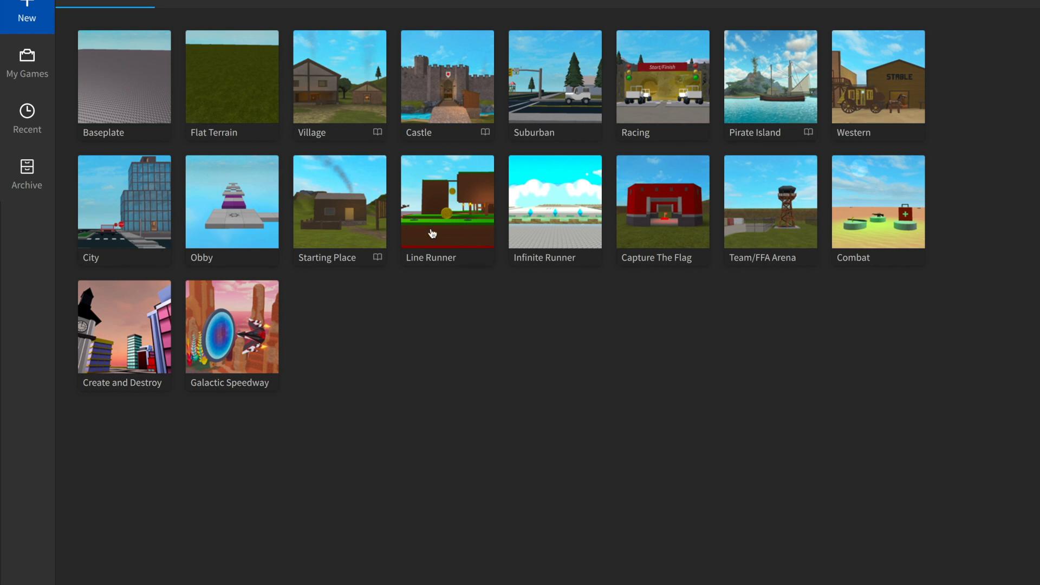
mouse_move(380, 251)
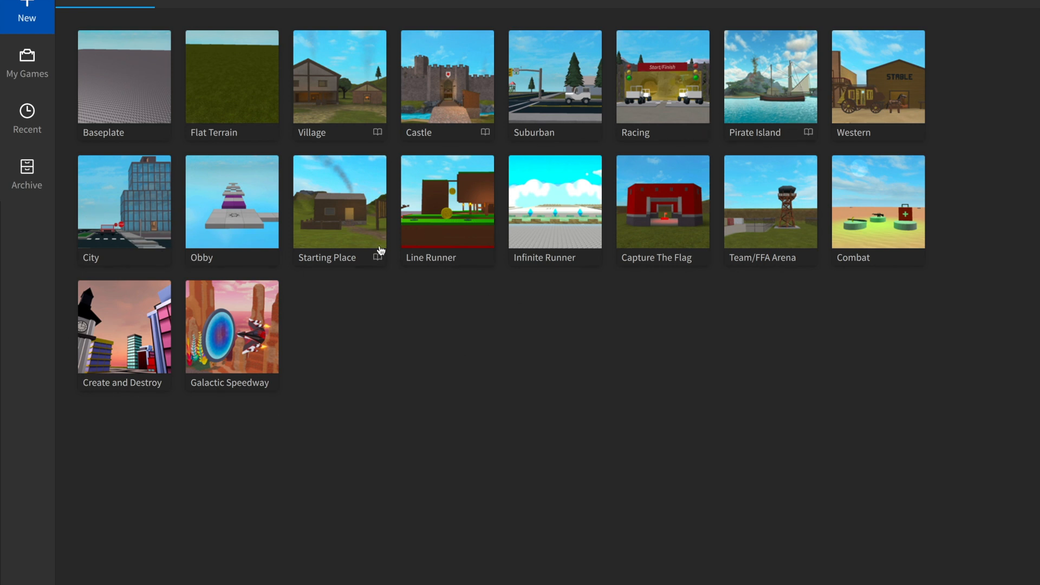
mouse_move(463, 257)
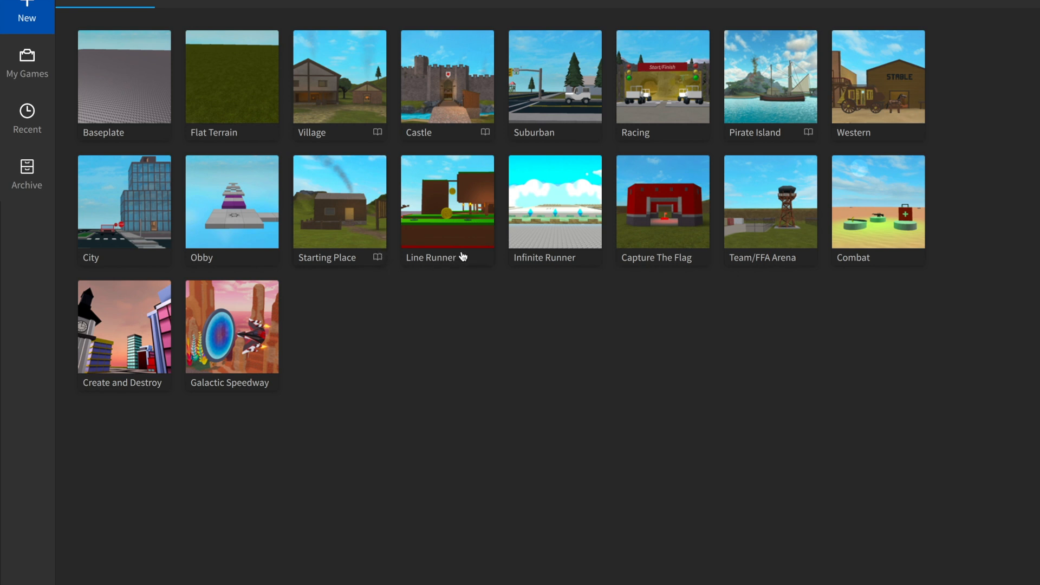
mouse_move(779, 208)
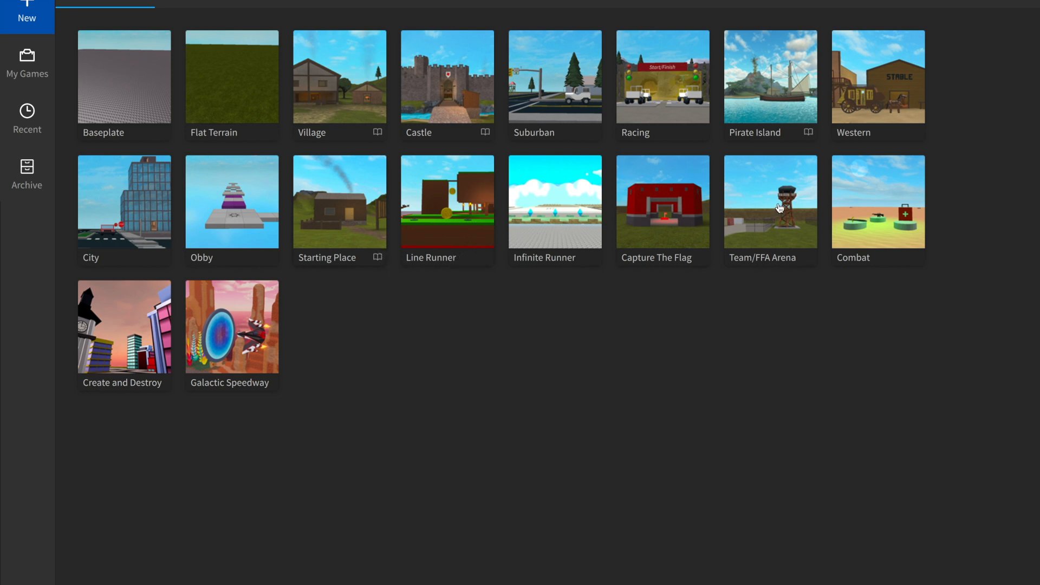
mouse_move(902, 175)
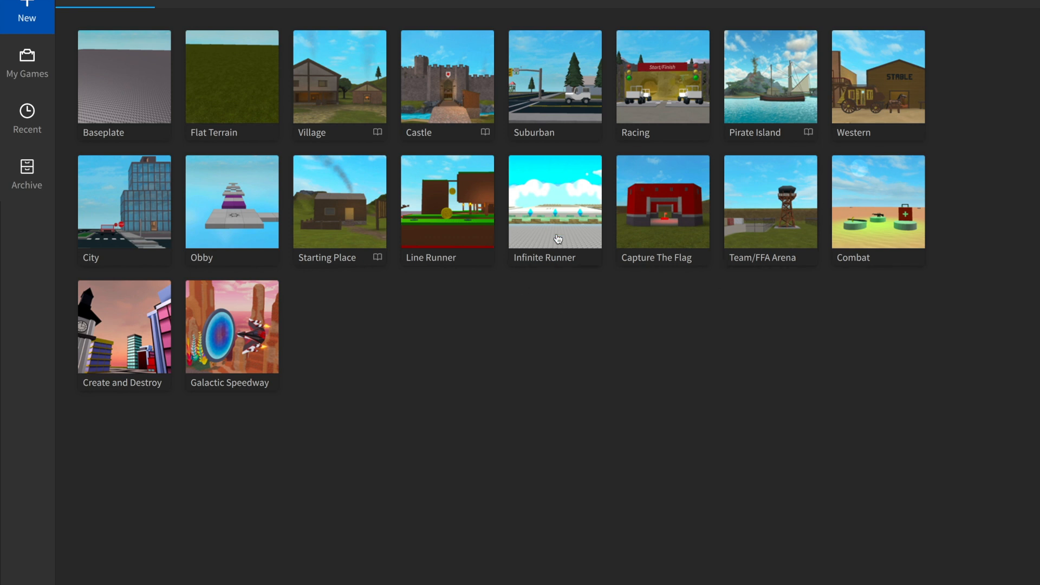
mouse_move(135, 108)
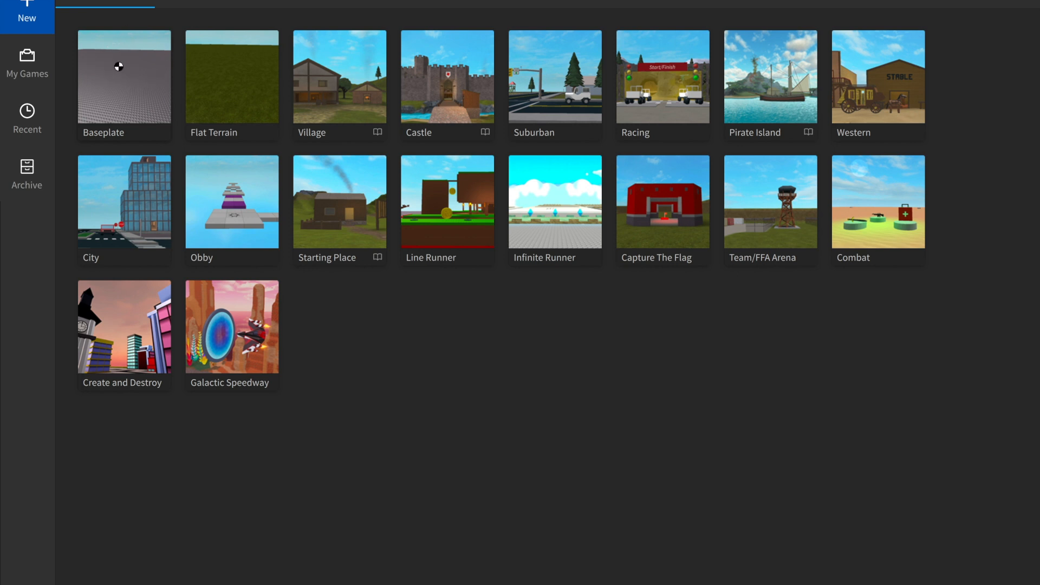
- Create a new place from the Baseplate template
click(124, 77)
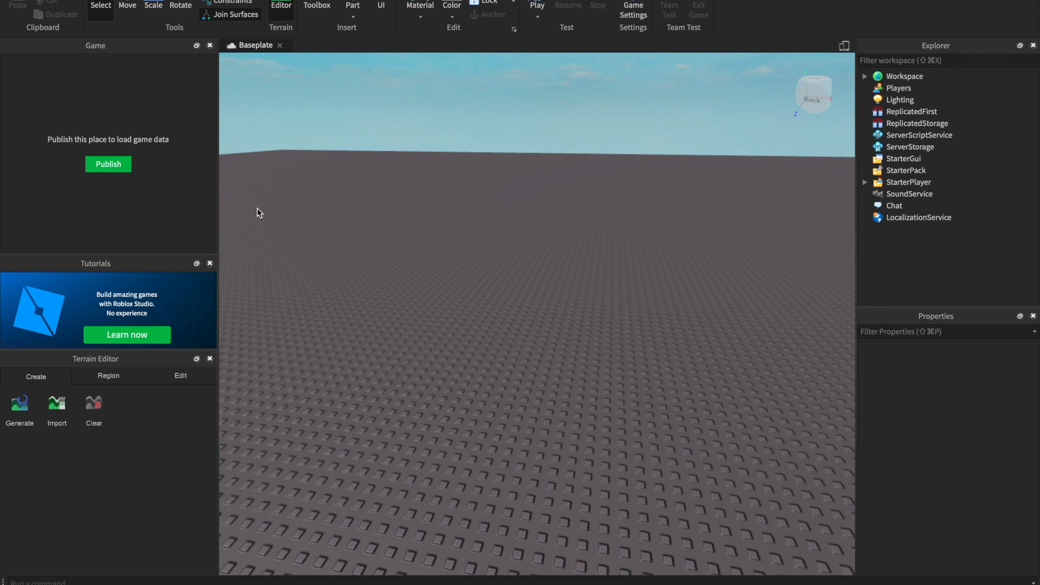
mouse_move(487, 131)
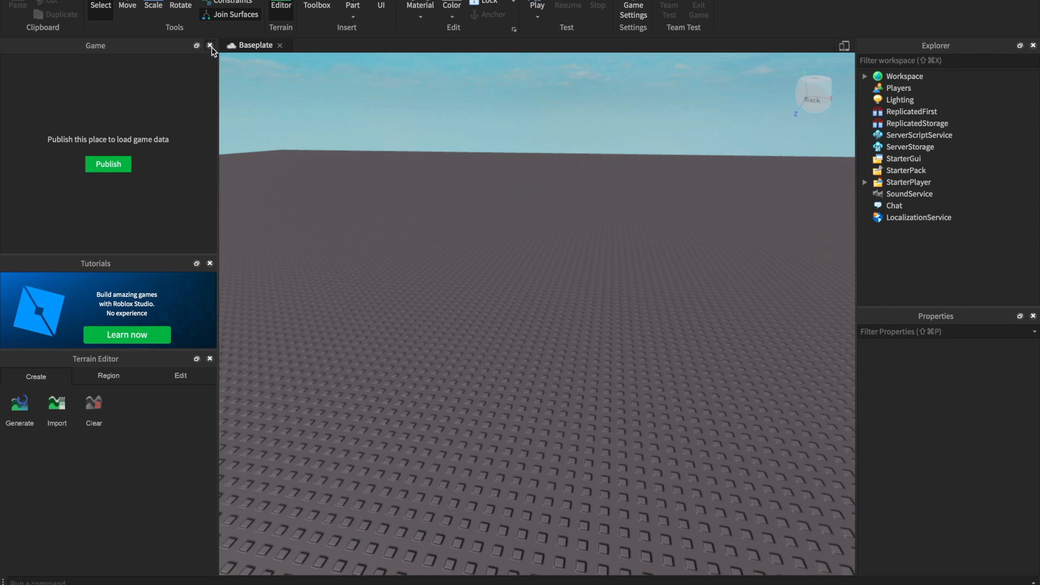
mouse_move(210, 50)
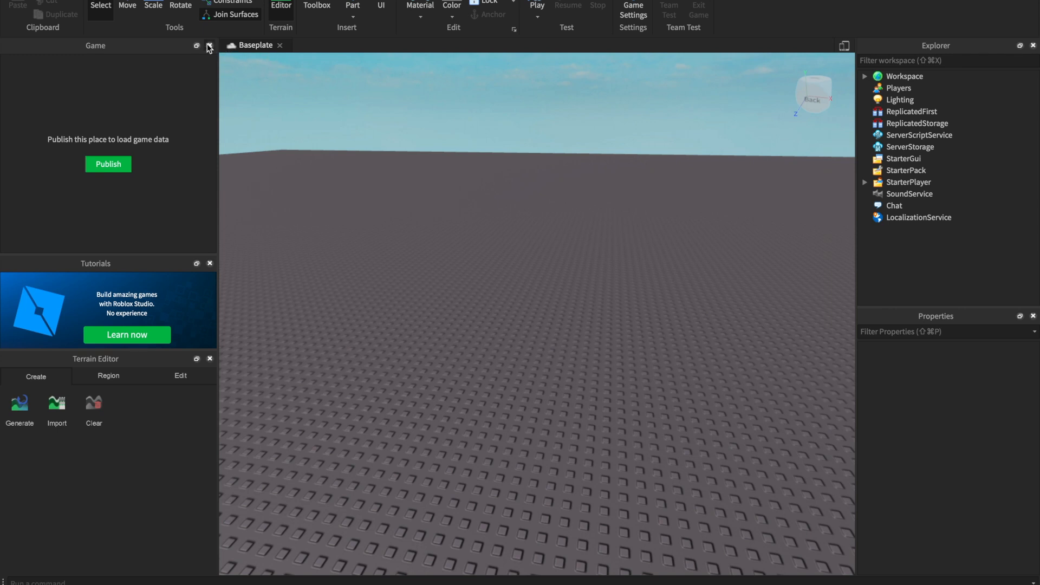
mouse_move(246, 172)
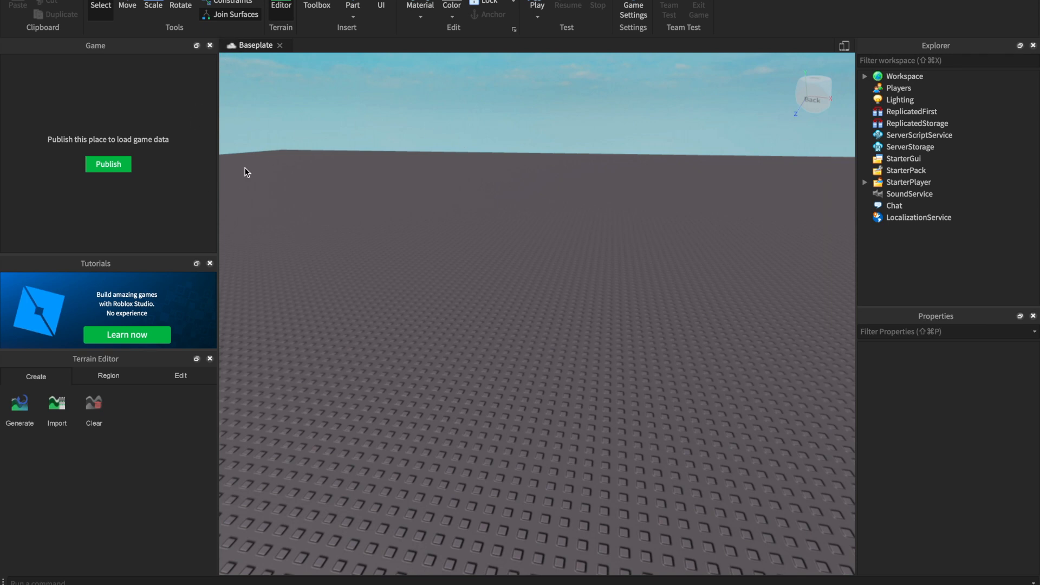
mouse_move(325, 207)
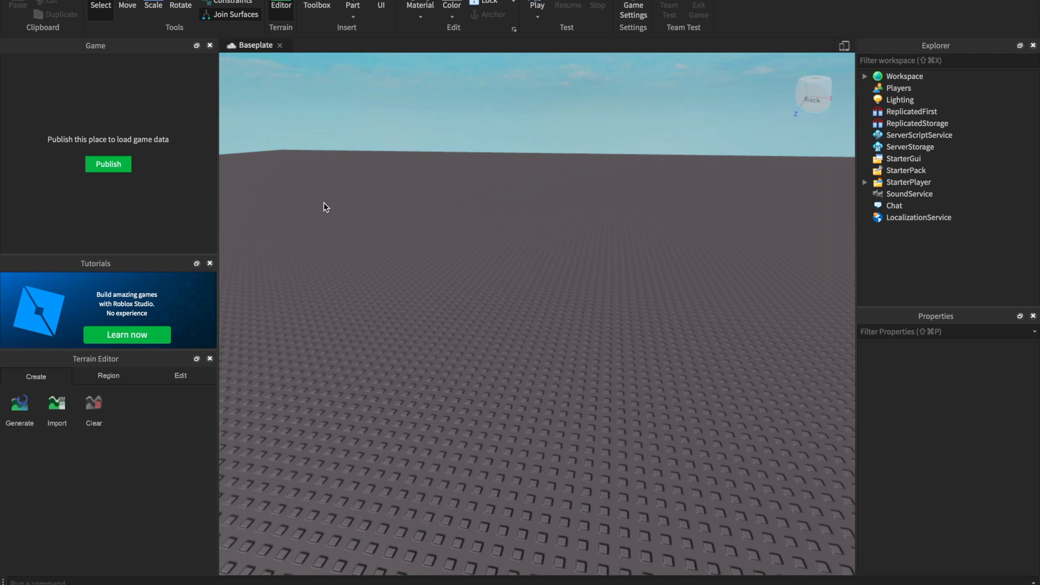
mouse_move(667, 297)
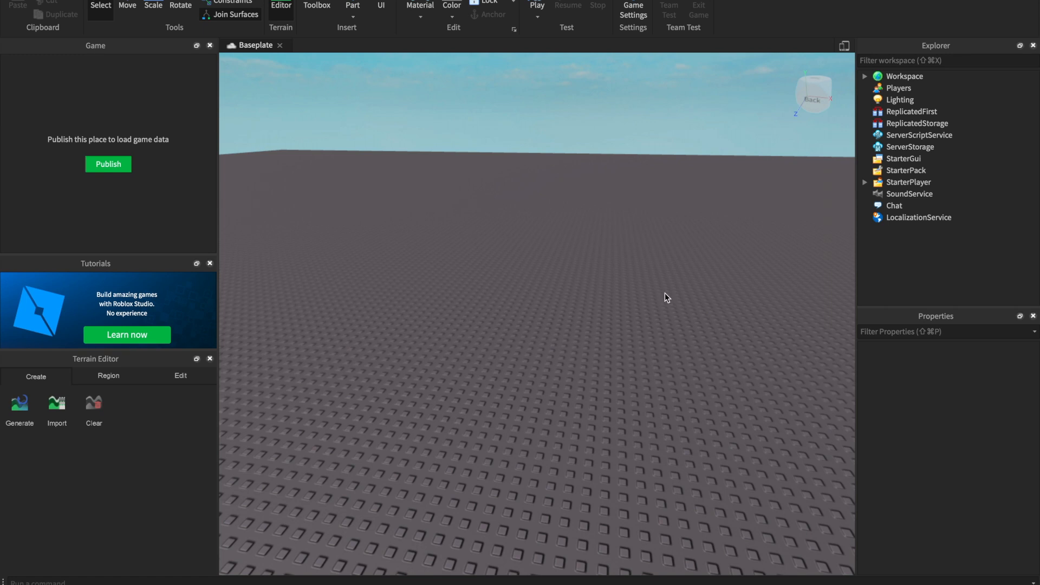
mouse_move(394, 339)
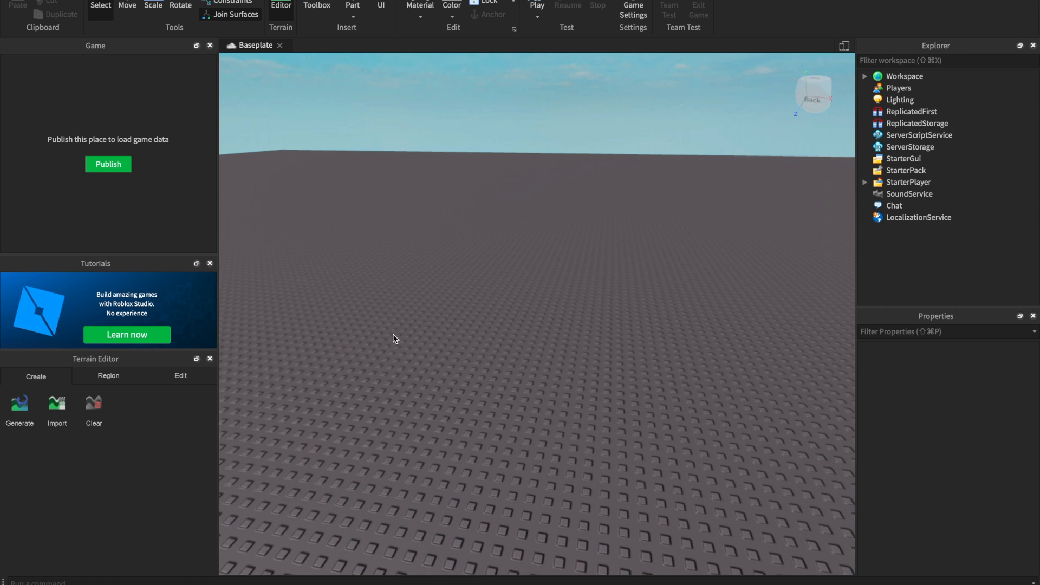
mouse_move(418, 358)
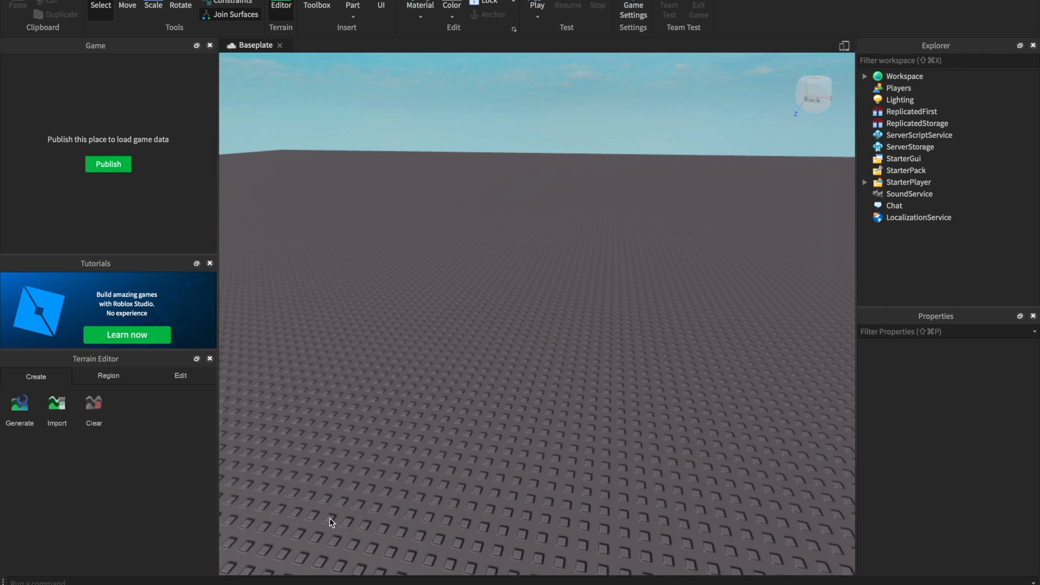
mouse_move(635, 241)
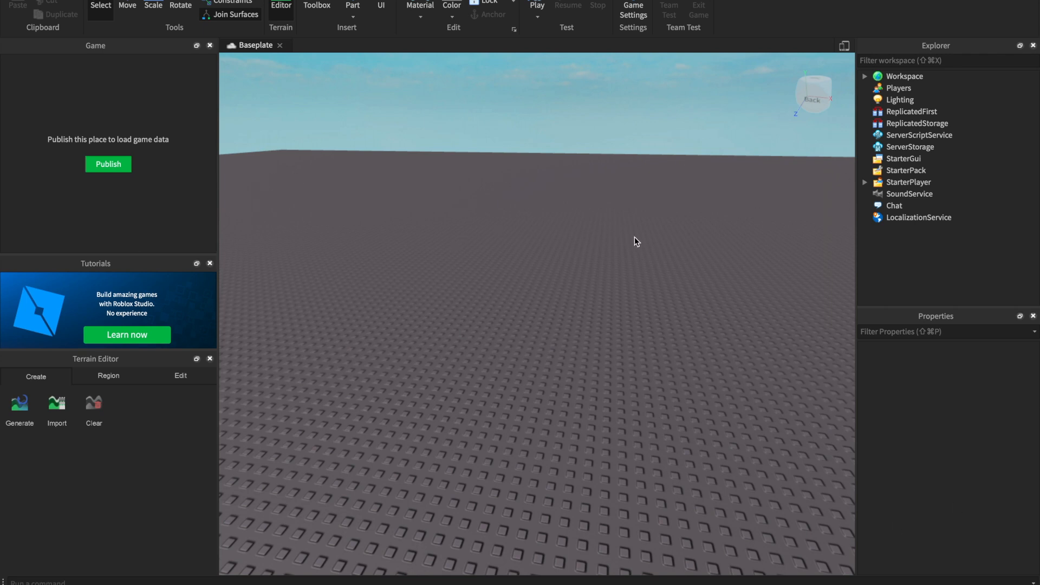
mouse_move(499, 535)
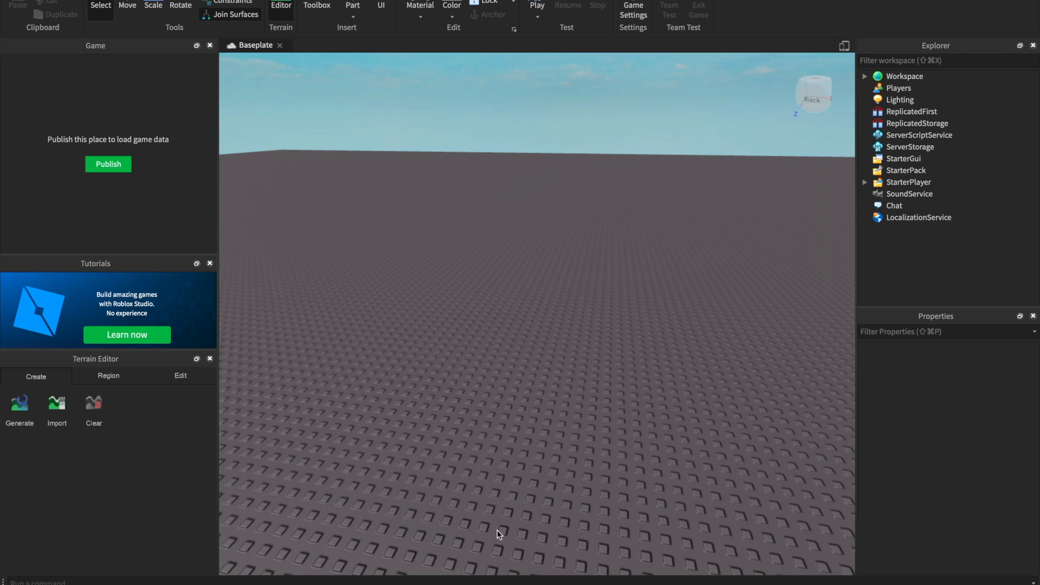
mouse_move(507, 433)
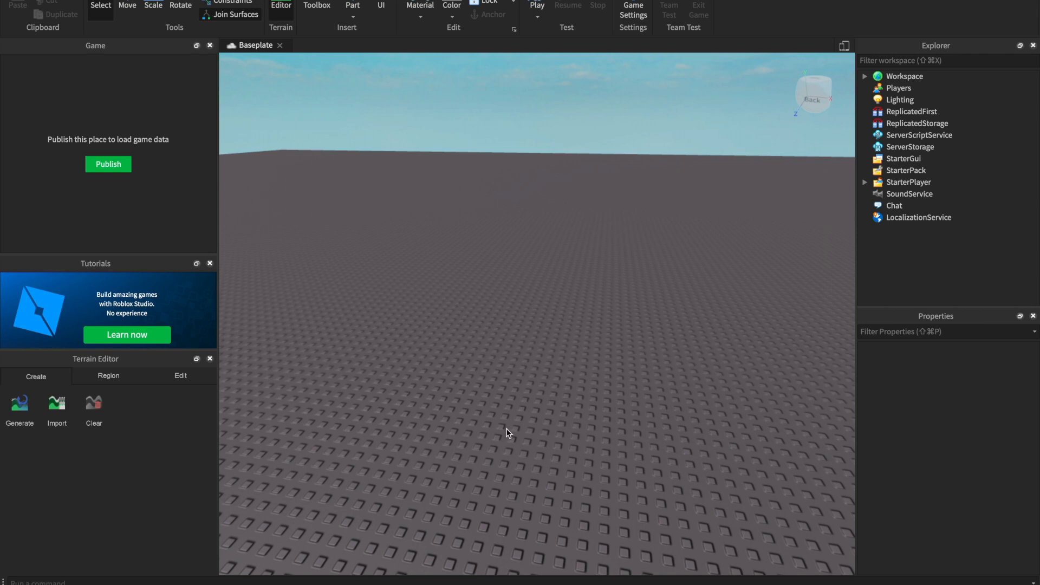
mouse_move(706, 443)
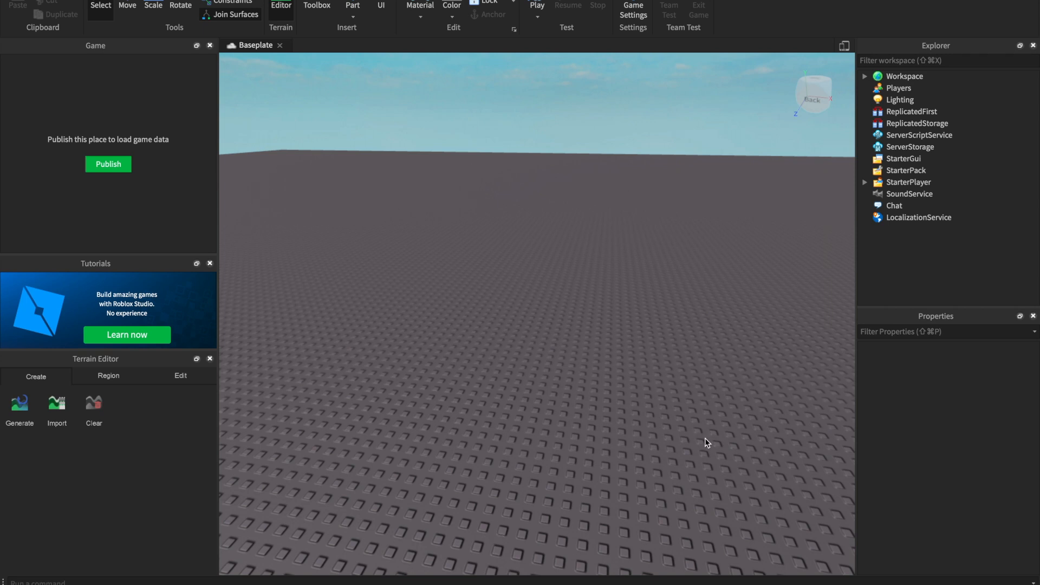
mouse_move(668, 98)
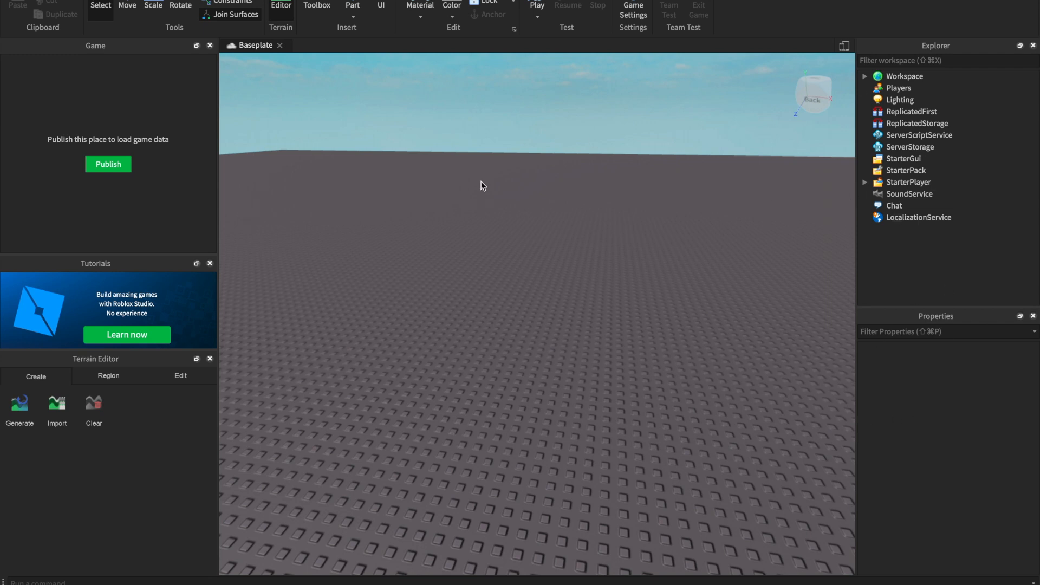
mouse_move(416, 356)
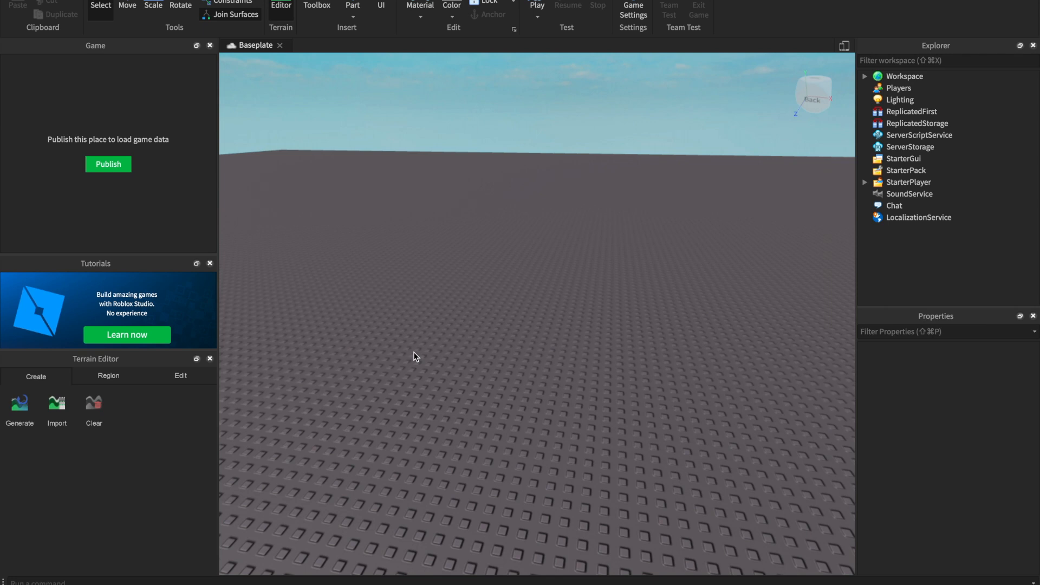
mouse_move(523, 189)
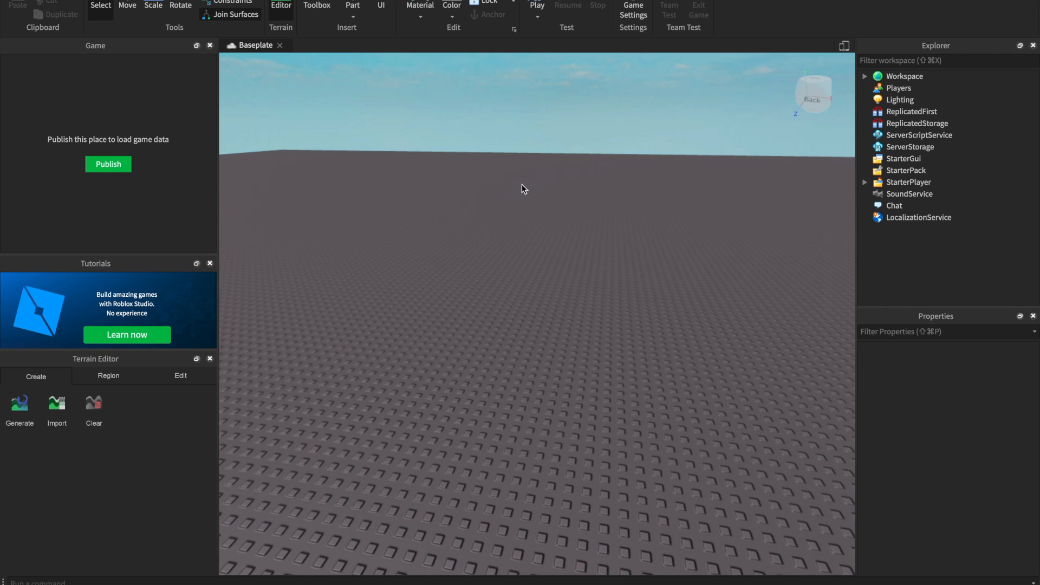
mouse_move(510, 316)
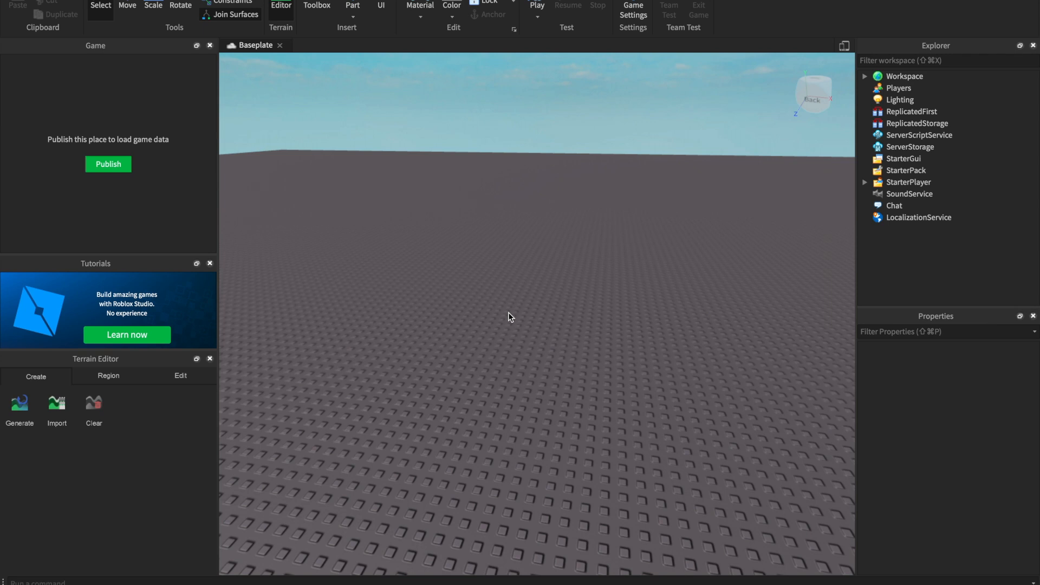
mouse_move(297, 309)
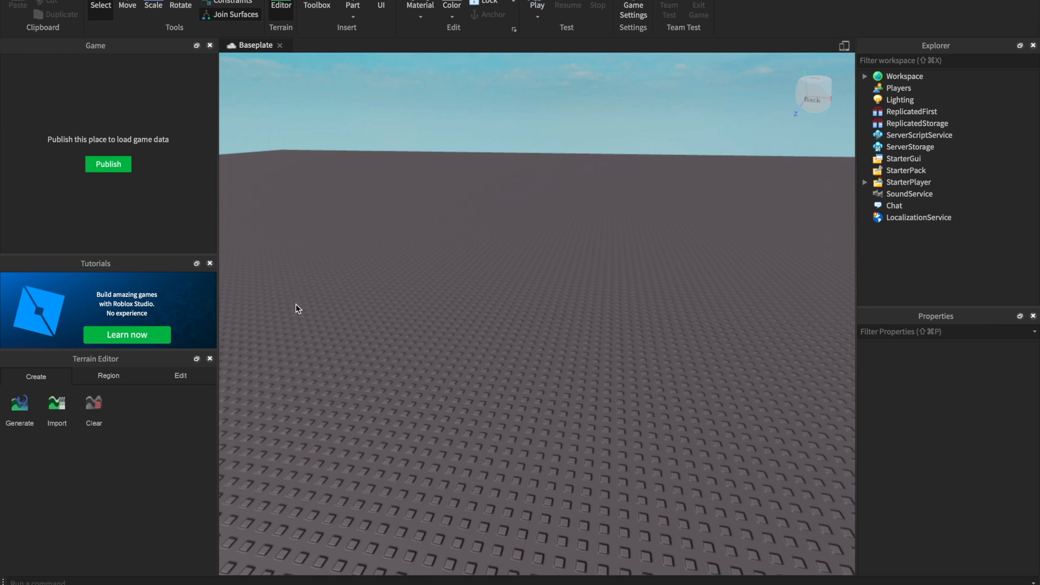
mouse_move(352, 347)
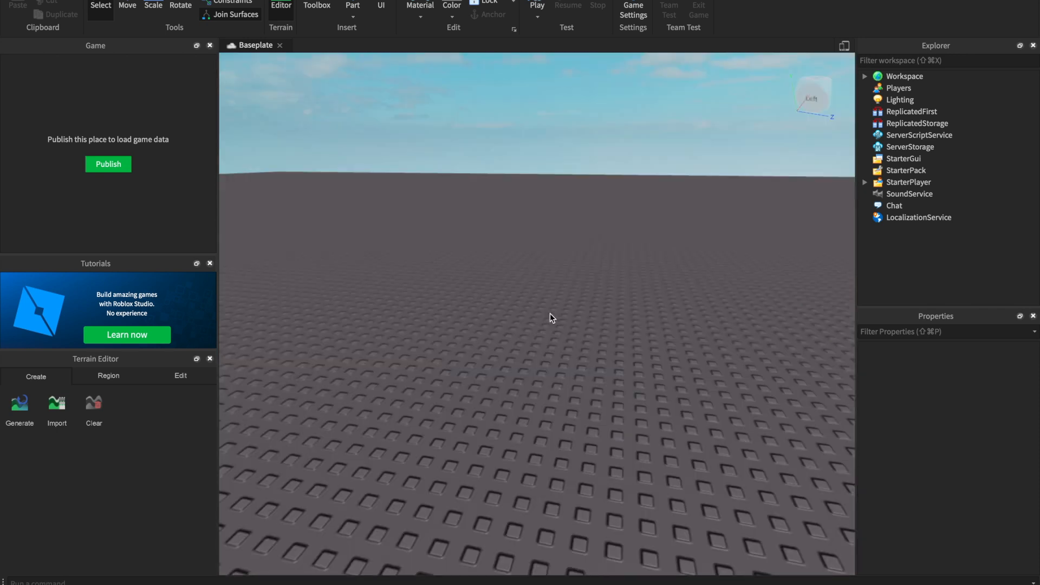
mouse_move(460, 358)
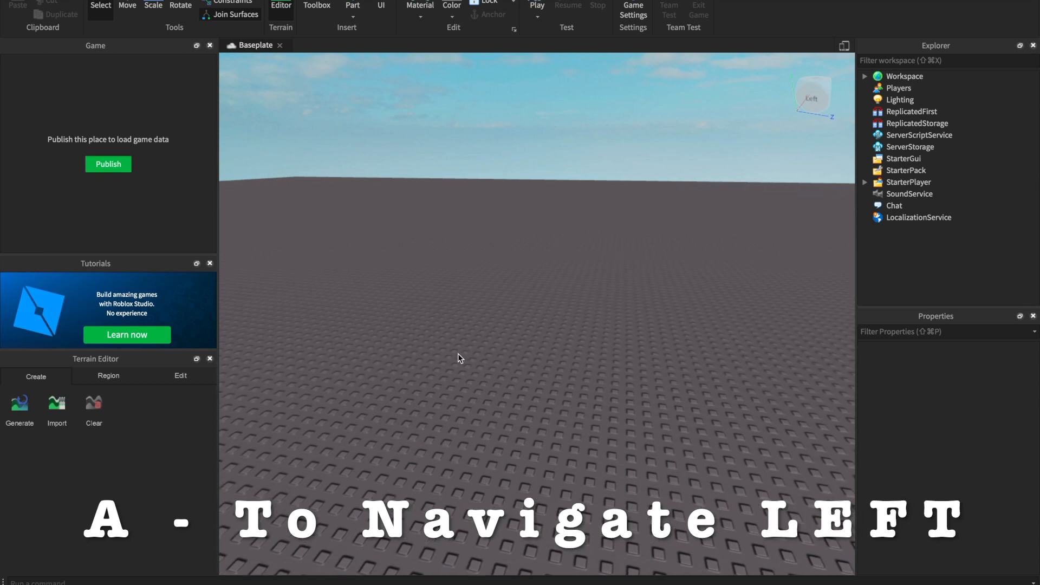
- Fly the camera left, right, forward and back over the baseplate with A, D, W, S
key(a)
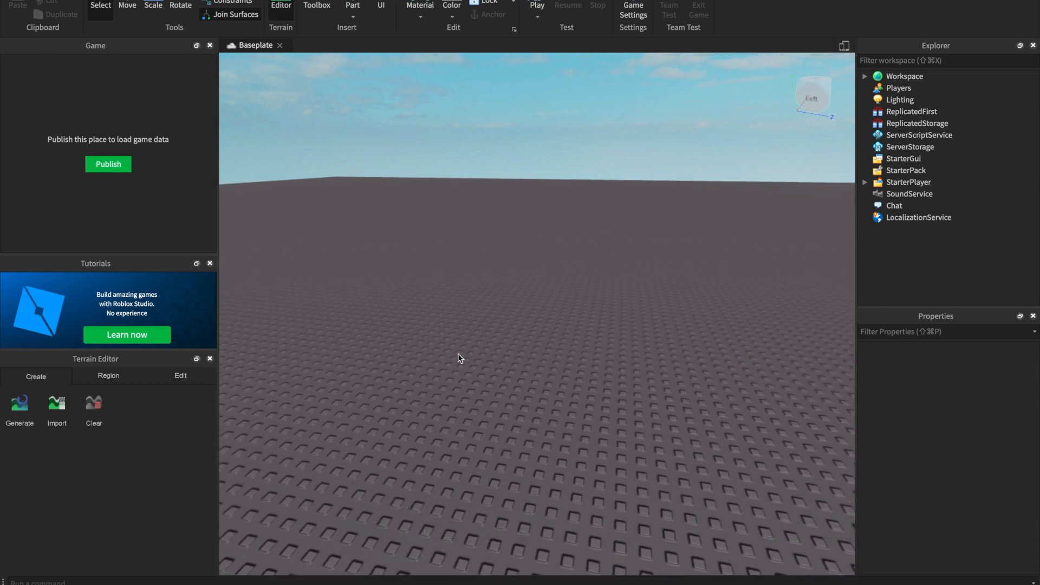
key(d)
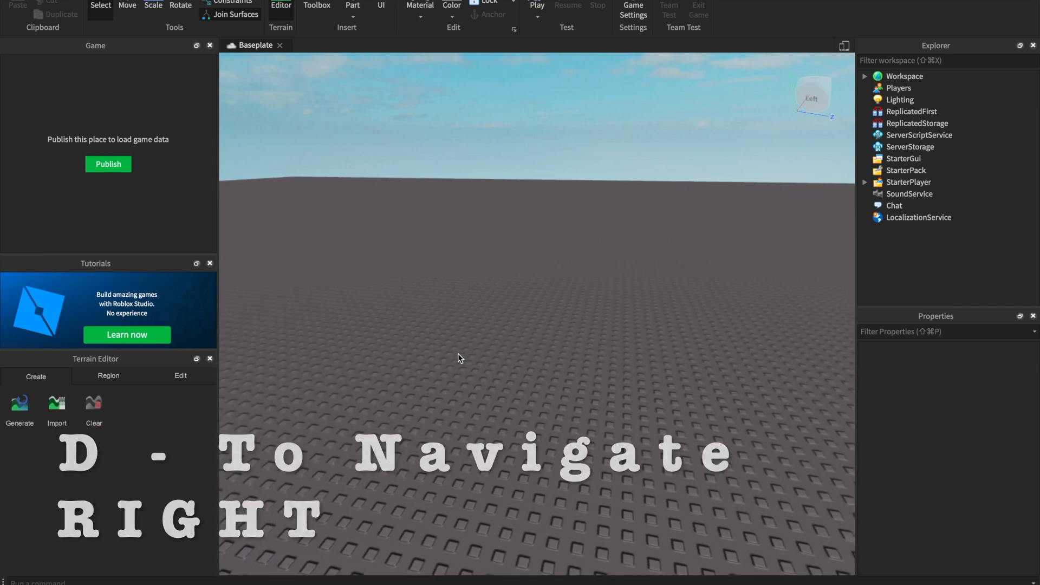
key(w)
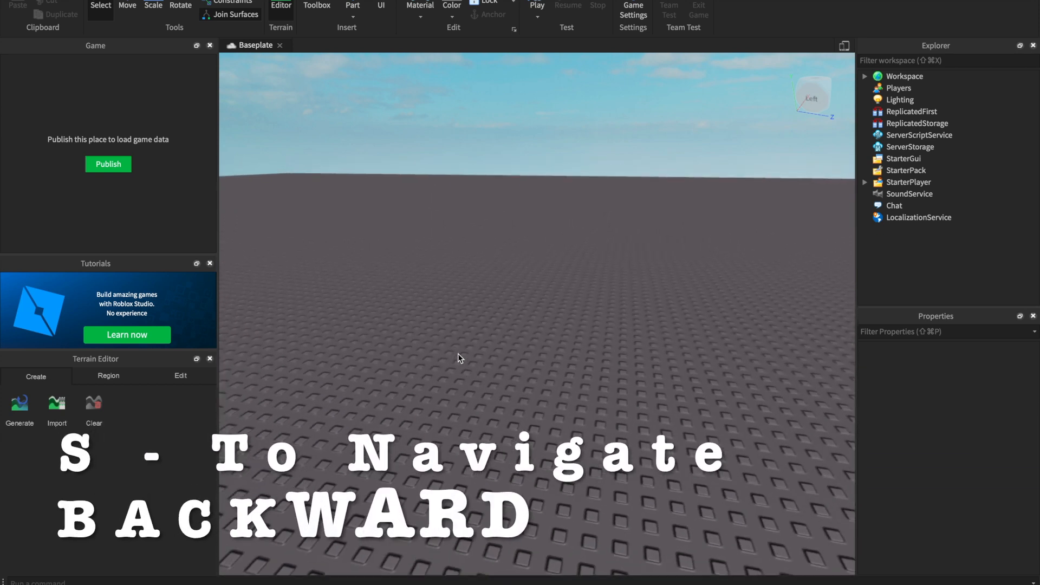
key(s)
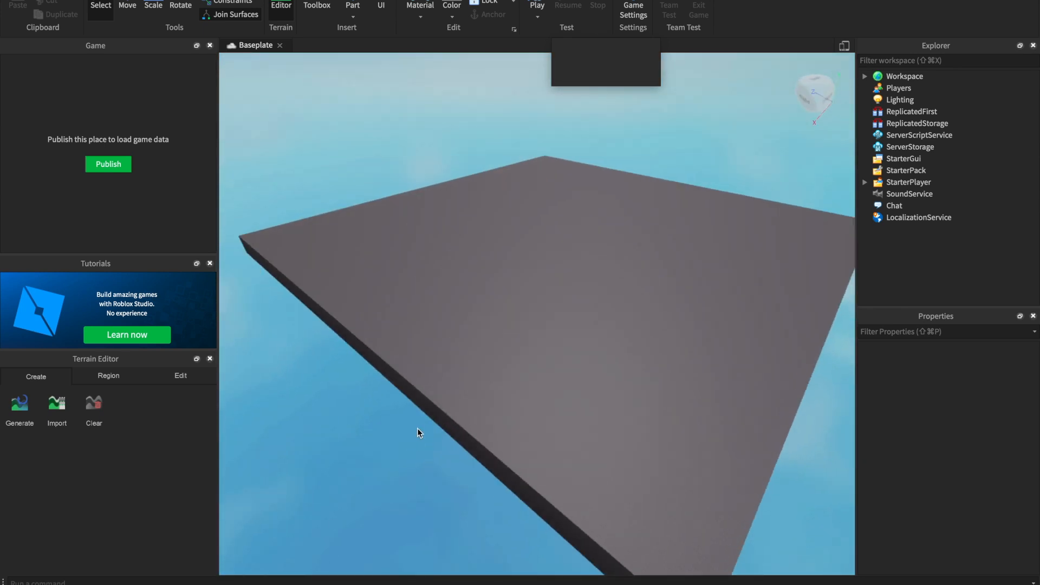
- Start a Play test session with the avatar on the baseplate
click(537, 12)
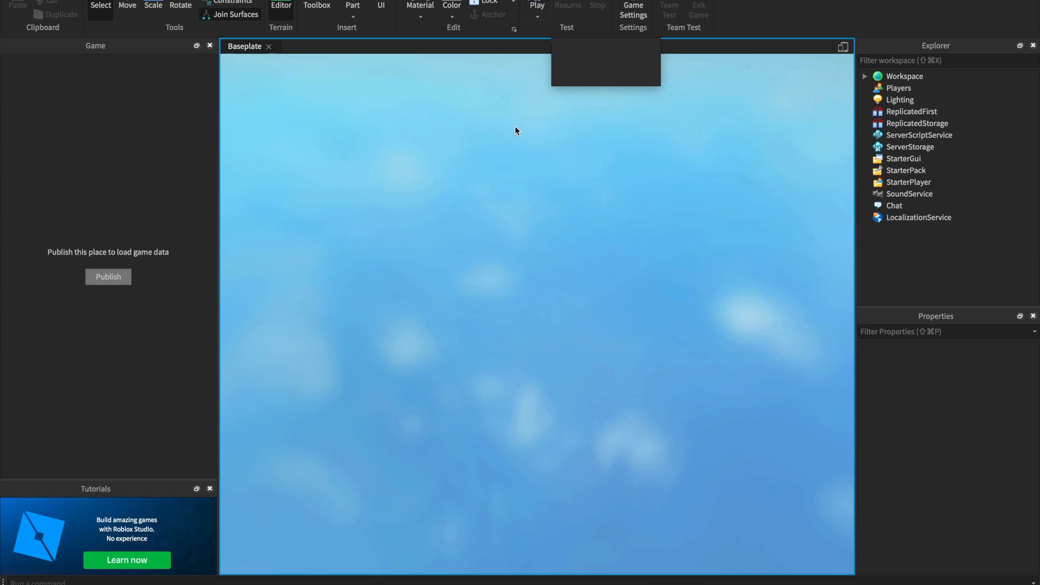
click(537, 6)
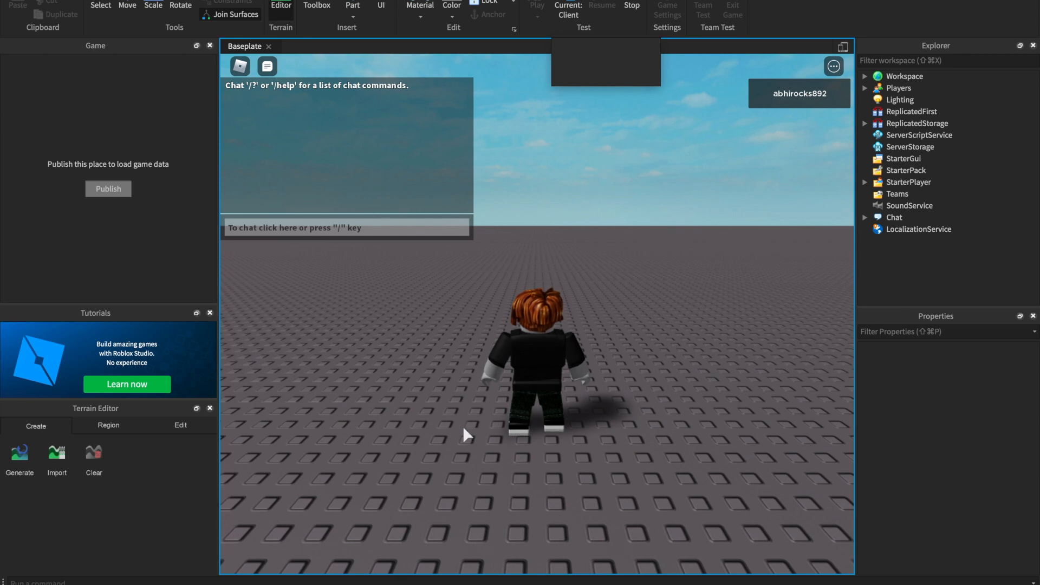
mouse_move(451, 248)
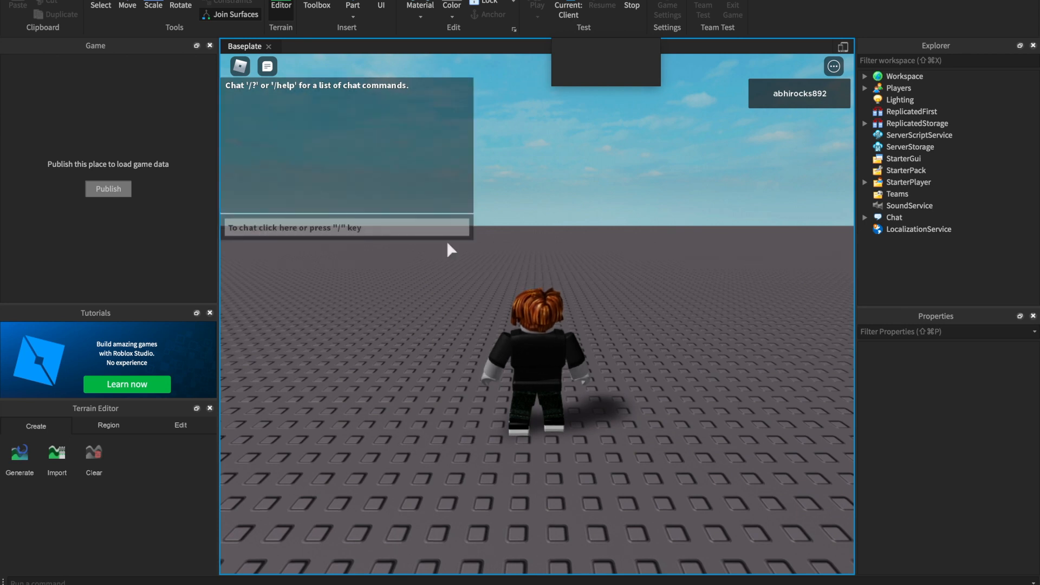